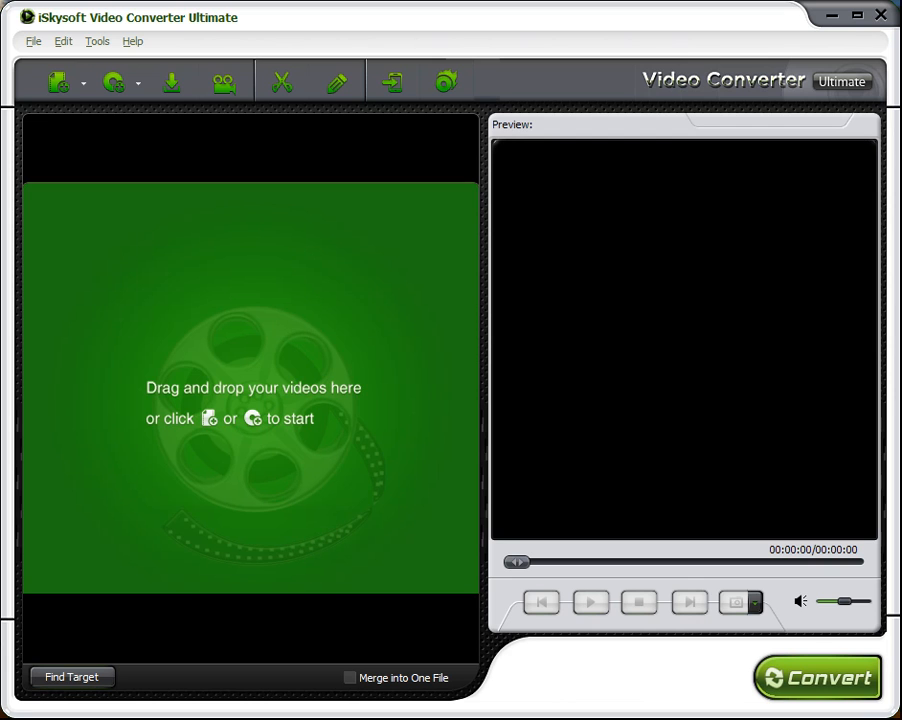
pyautogui.moveTo(558, 7)
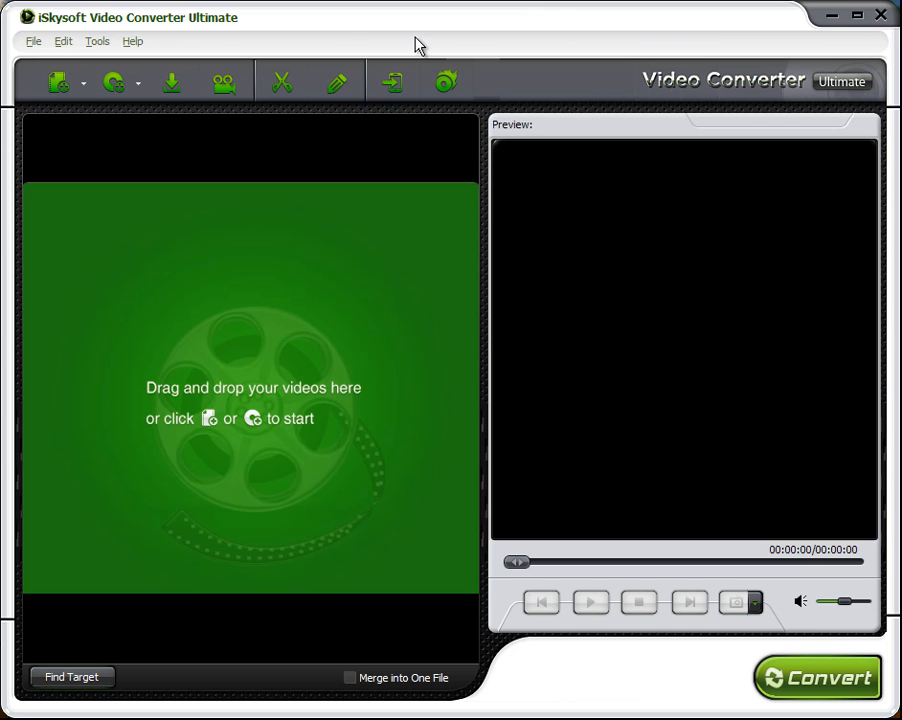
pyautogui.moveTo(172, 82)
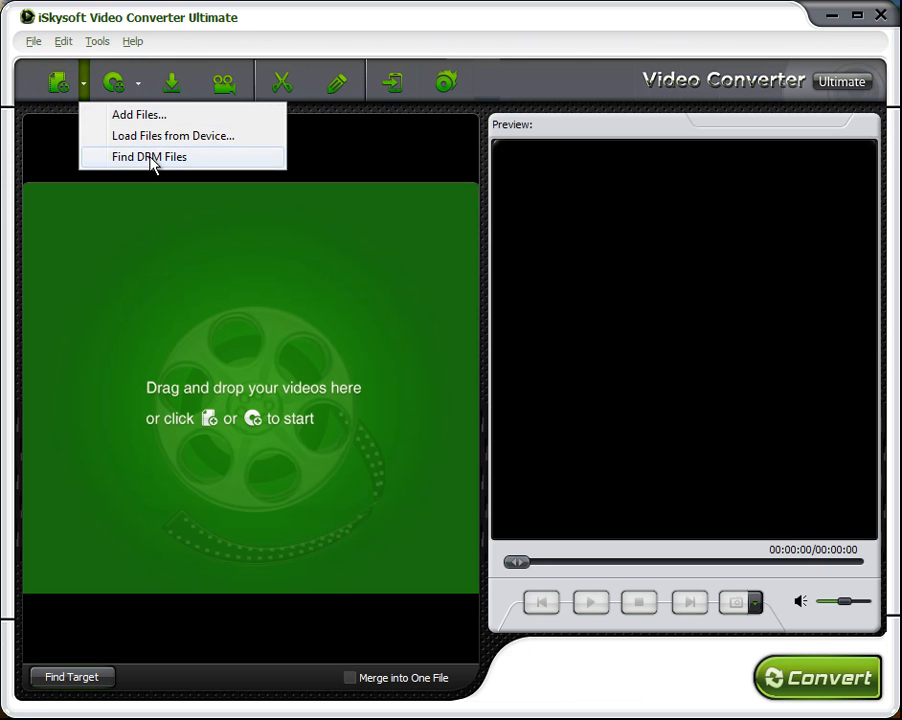
# - Add the DRM-protected iTunes tracks via Find DRM Files and dismiss the already-converted notice
pyautogui.click(148, 157)
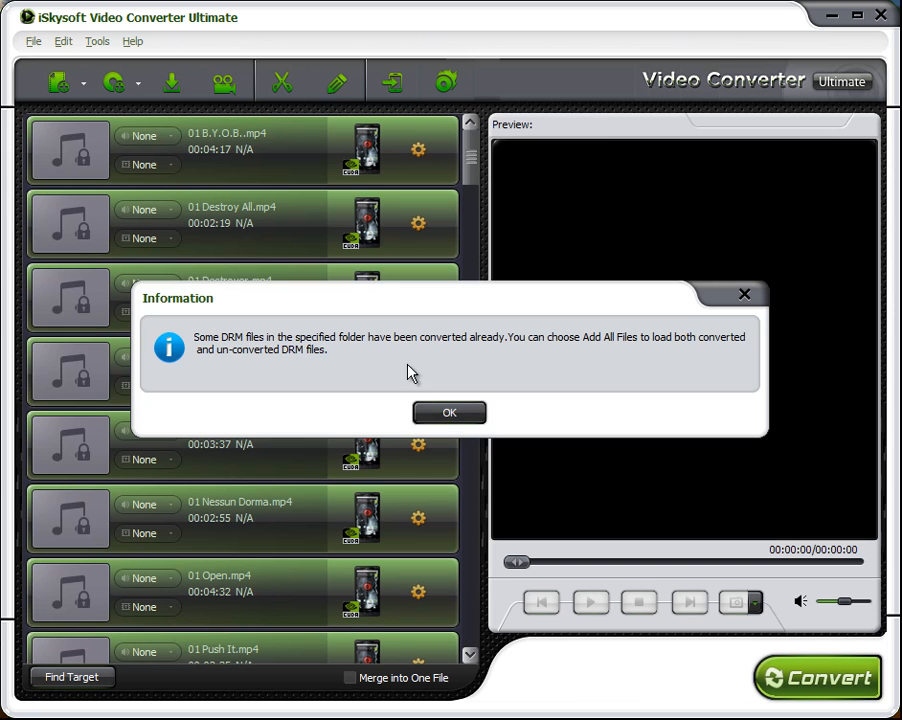
pyautogui.click(449, 412)
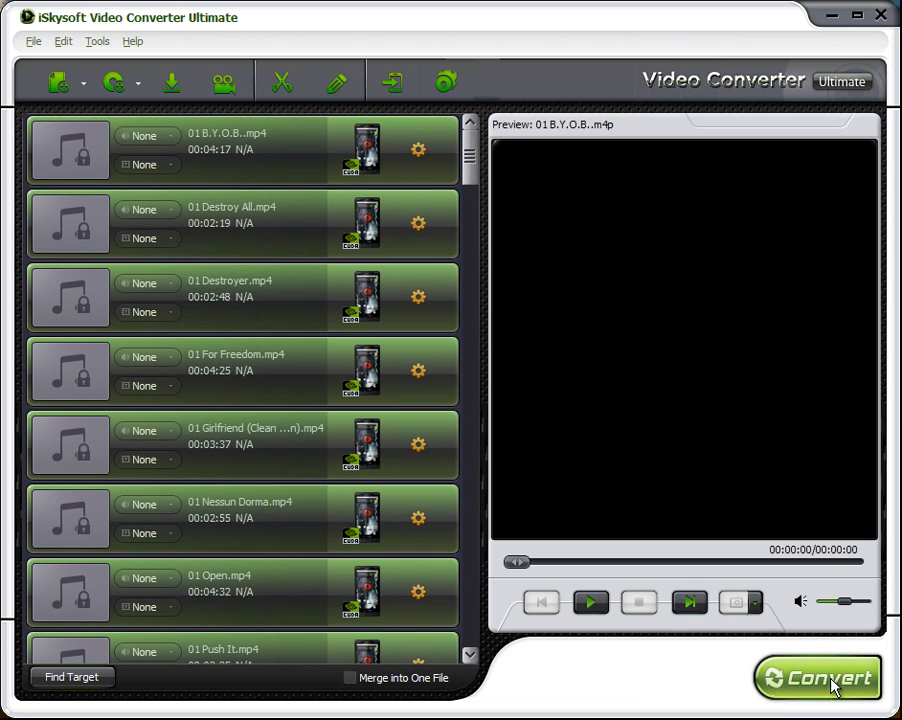
# - Convert all loaded tracks, ticking 'Do not show this message again' on the DRM notice
pyautogui.click(818, 677)
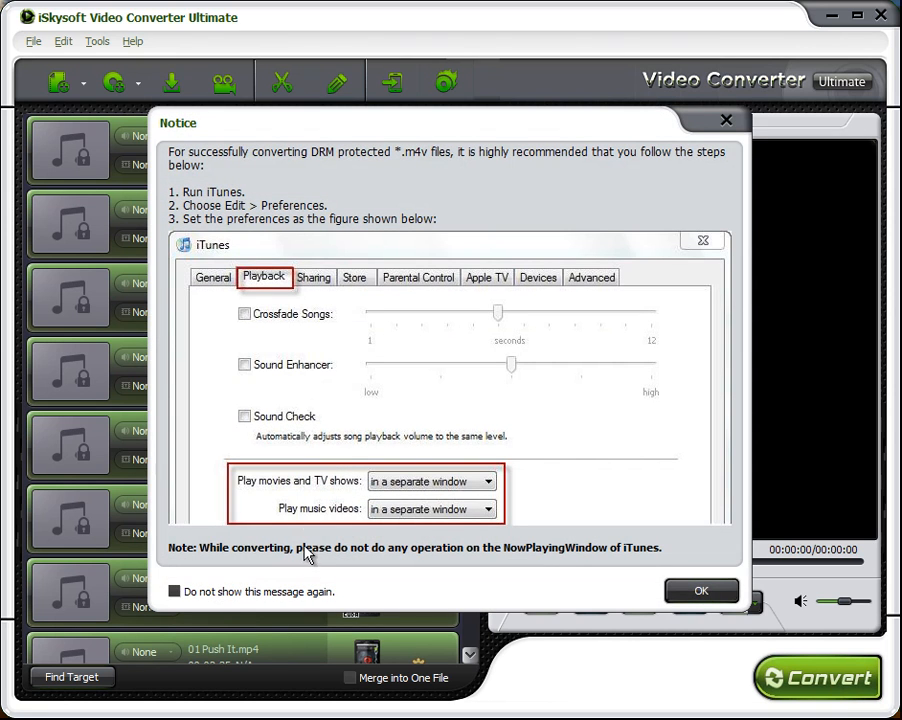
pyautogui.click(173, 591)
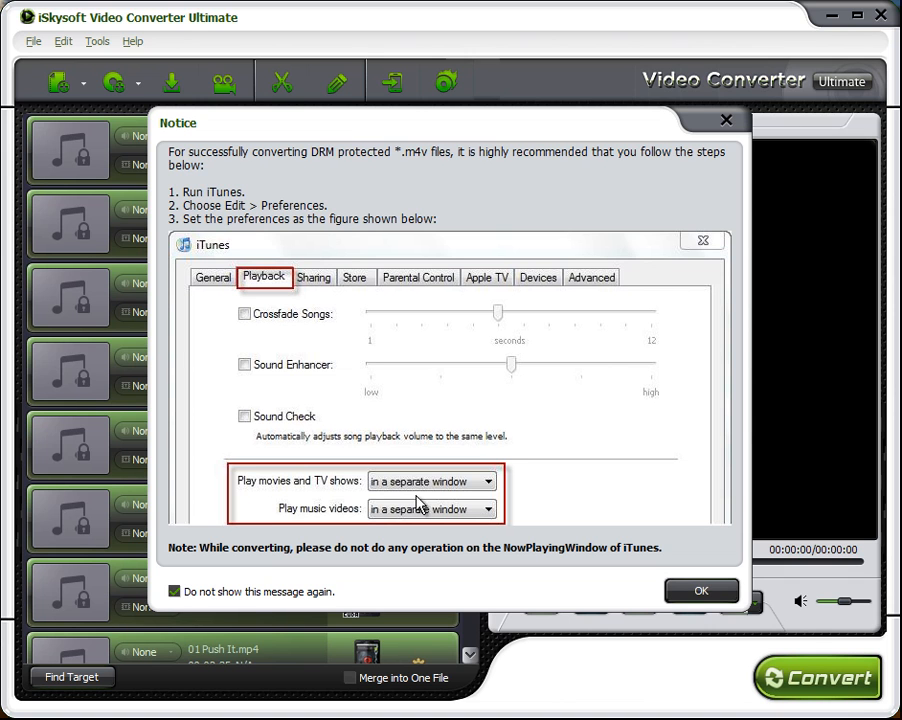
pyautogui.click(701, 590)
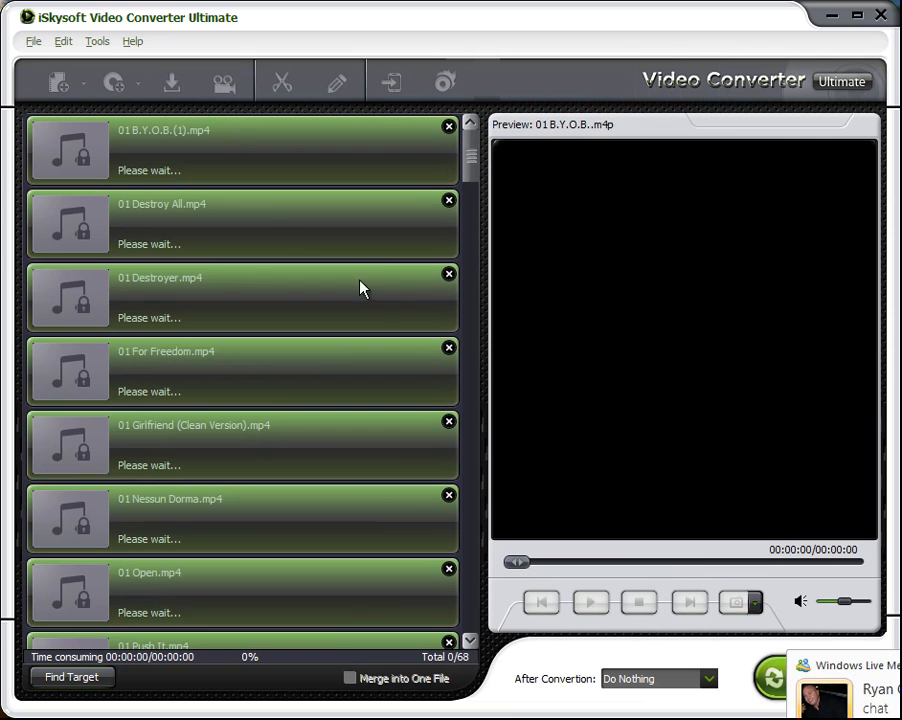
pyautogui.moveTo(270, 337)
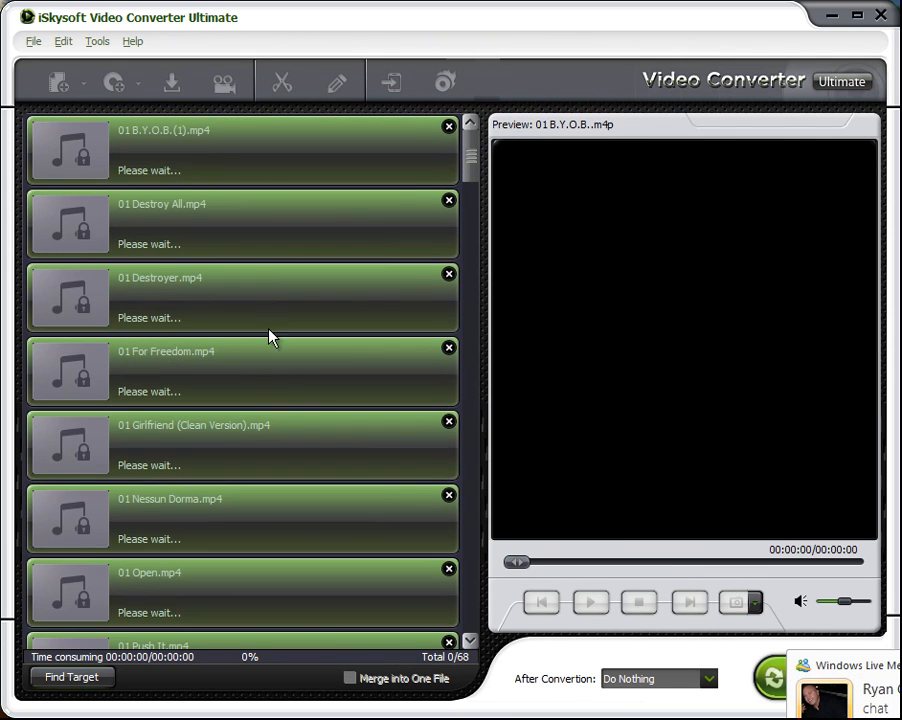
pyautogui.moveTo(487, 267)
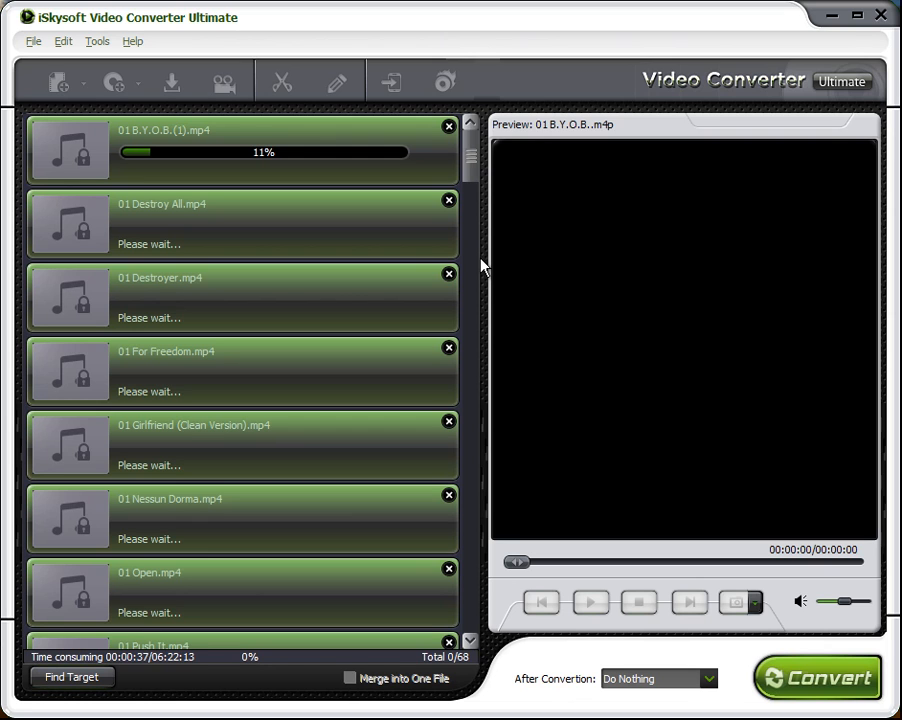
pyautogui.moveTo(763, 580)
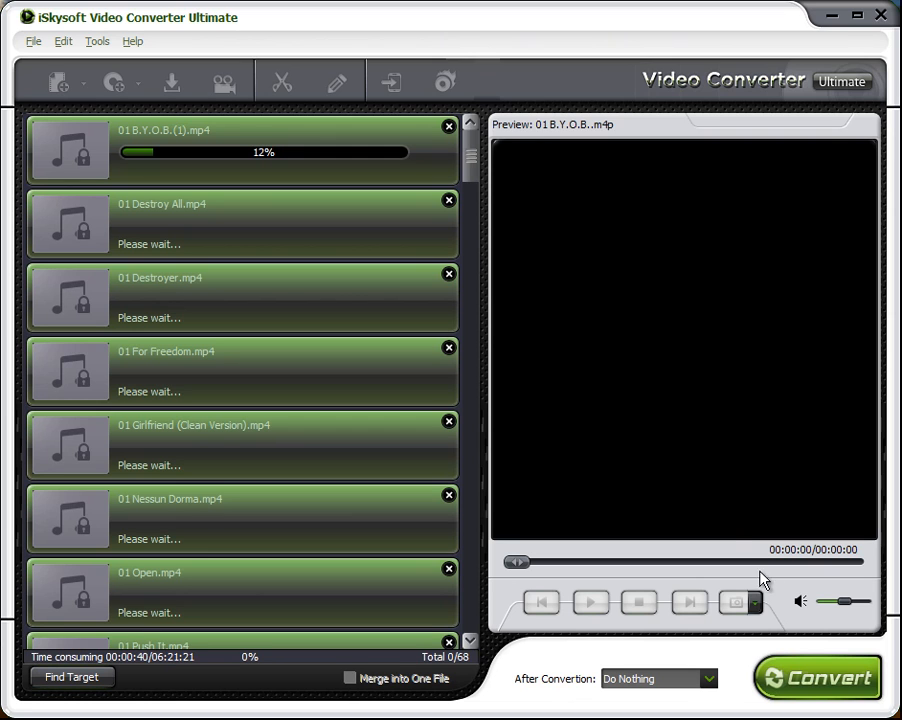